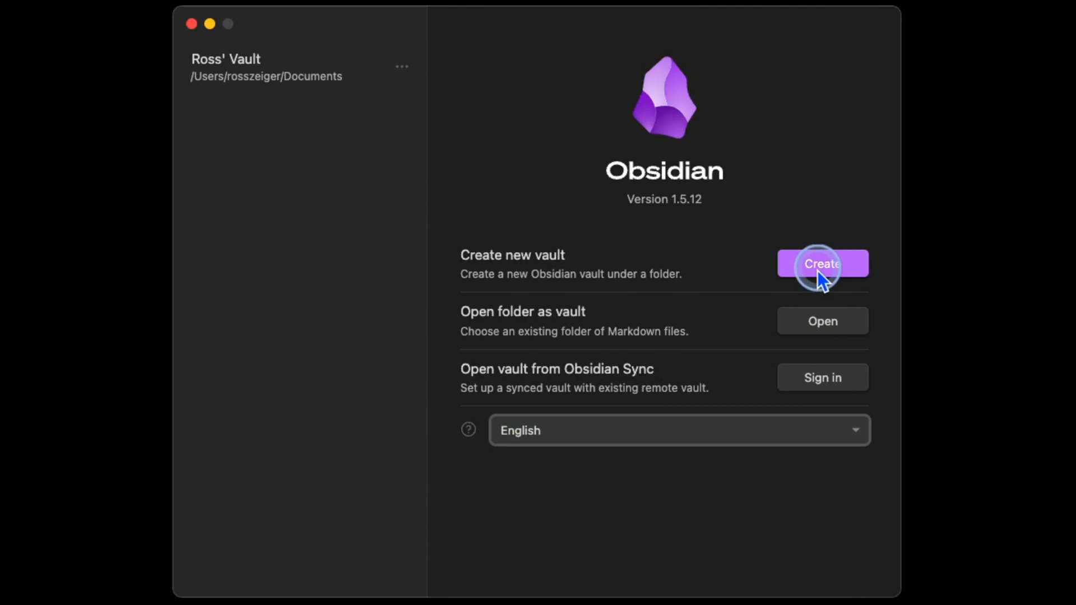
Step: Create a new vault named 'Youtube Demo' stored on the Desktop and open it
{"action": "left_click", "coordinate": [823, 263]}
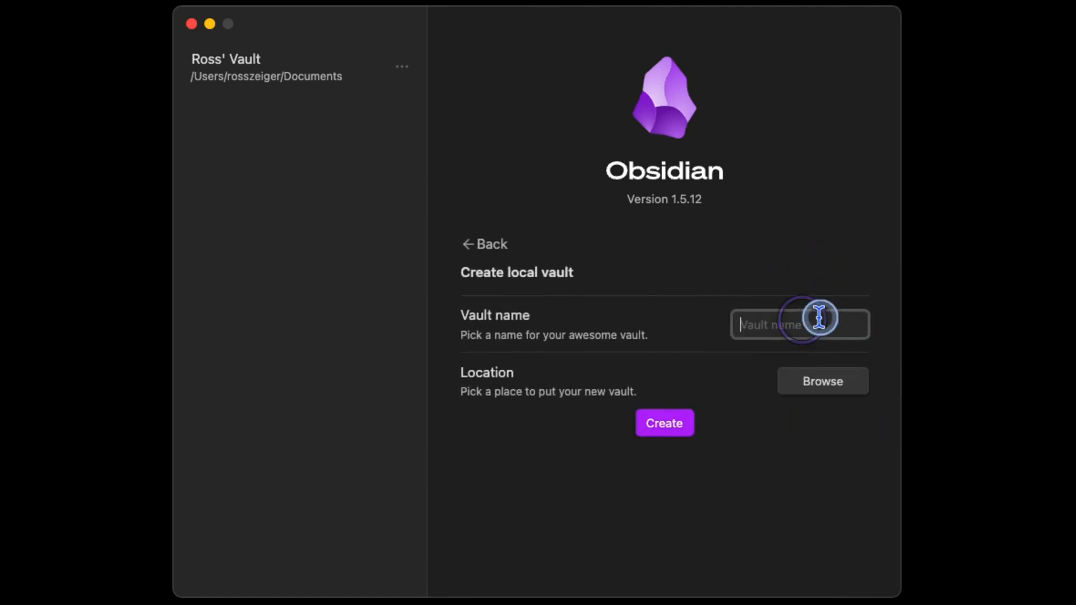
{"action": "type", "text": "Youtube Demo"}
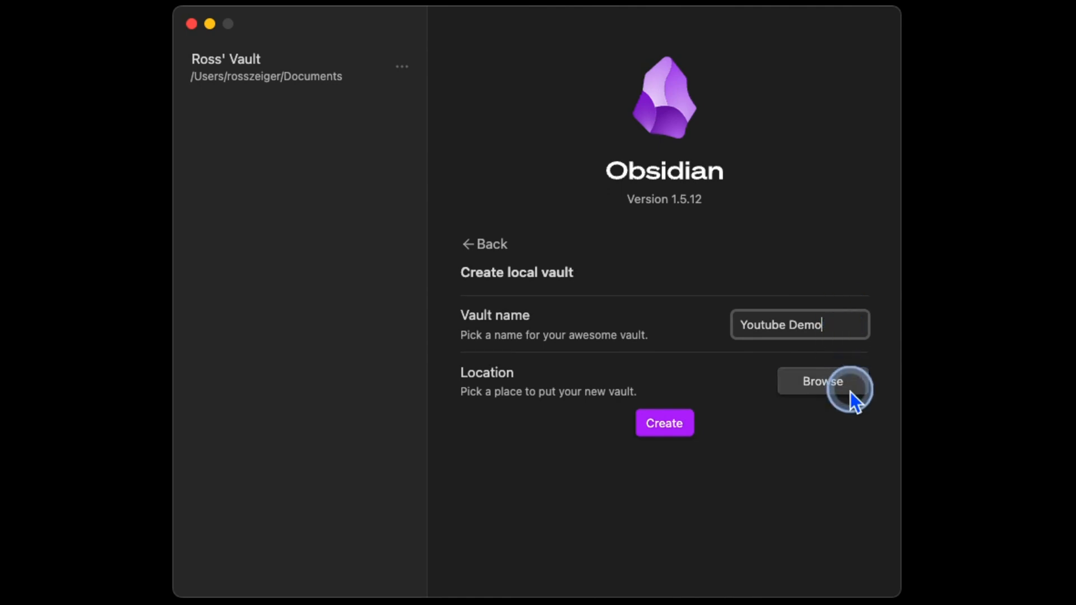
{"action": "left_click", "coordinate": [822, 382]}
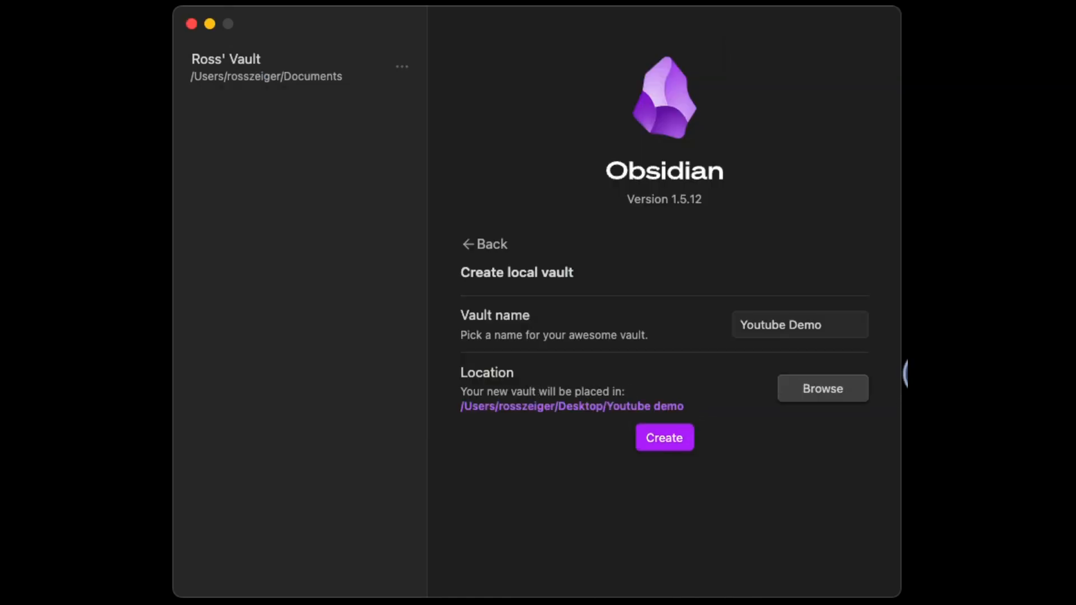
{"action": "left_click", "coordinate": [664, 438]}
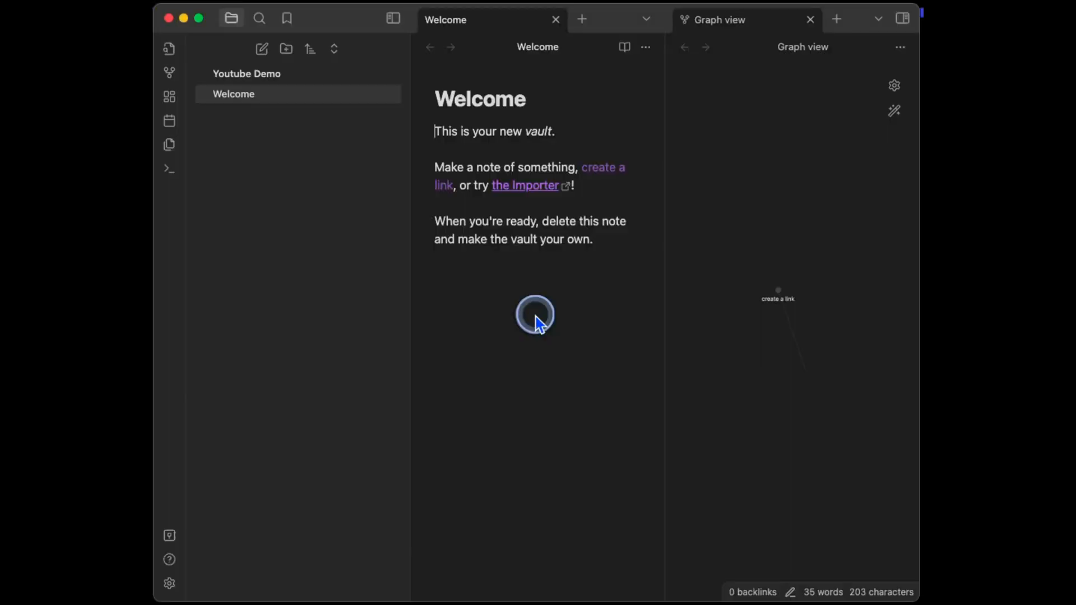
{"action": "mouse_move", "coordinate": [393, 275]}
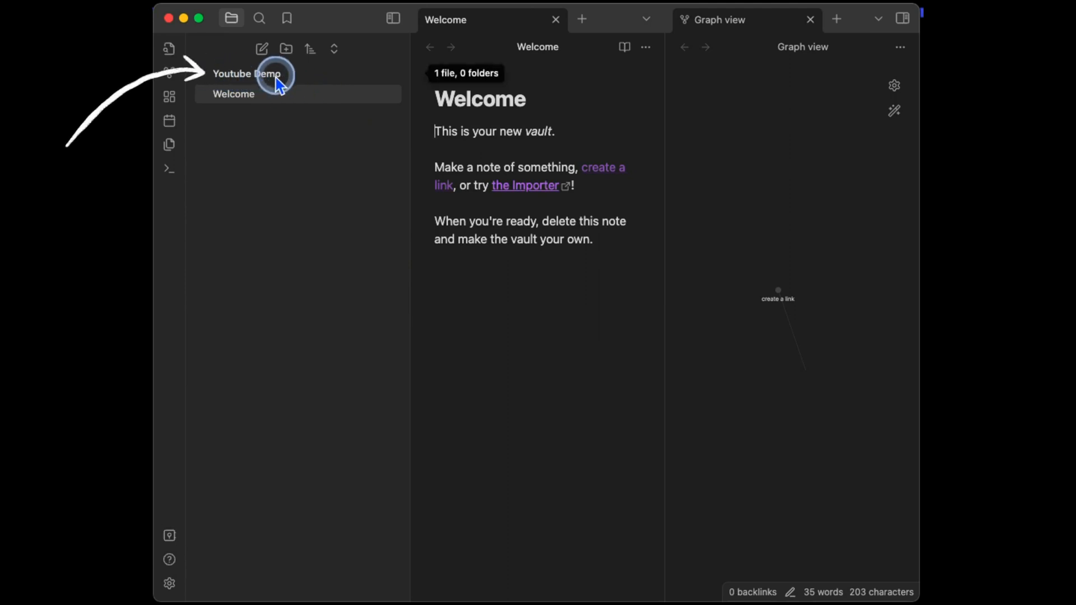
{"action": "mouse_move", "coordinate": [256, 148]}
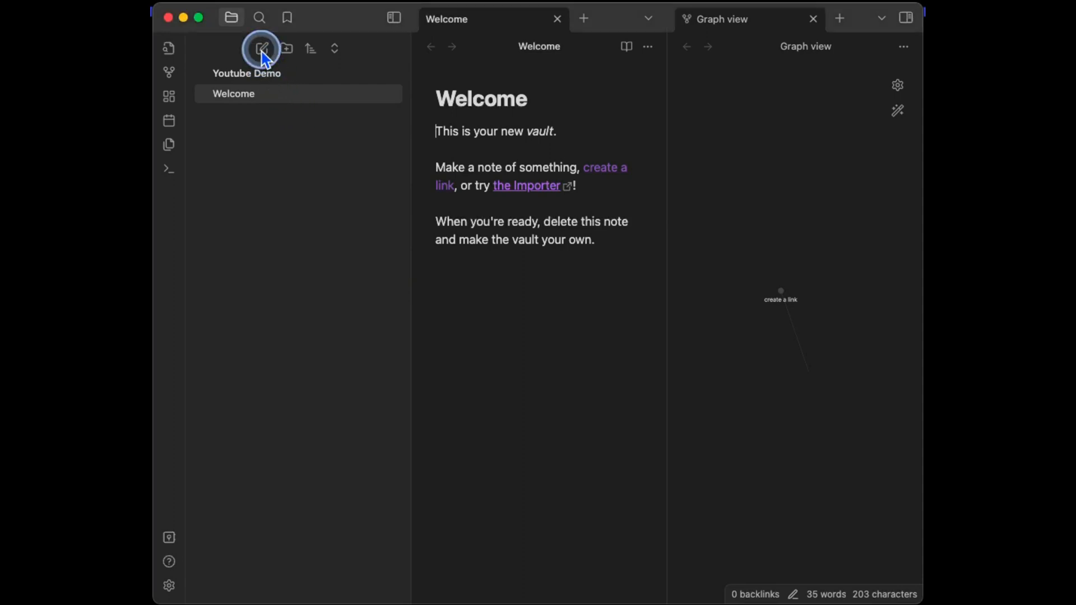
Step: Create a note renamed 'First Note' with the body line 'Anything I want'
{"action": "left_click", "coordinate": [261, 48]}
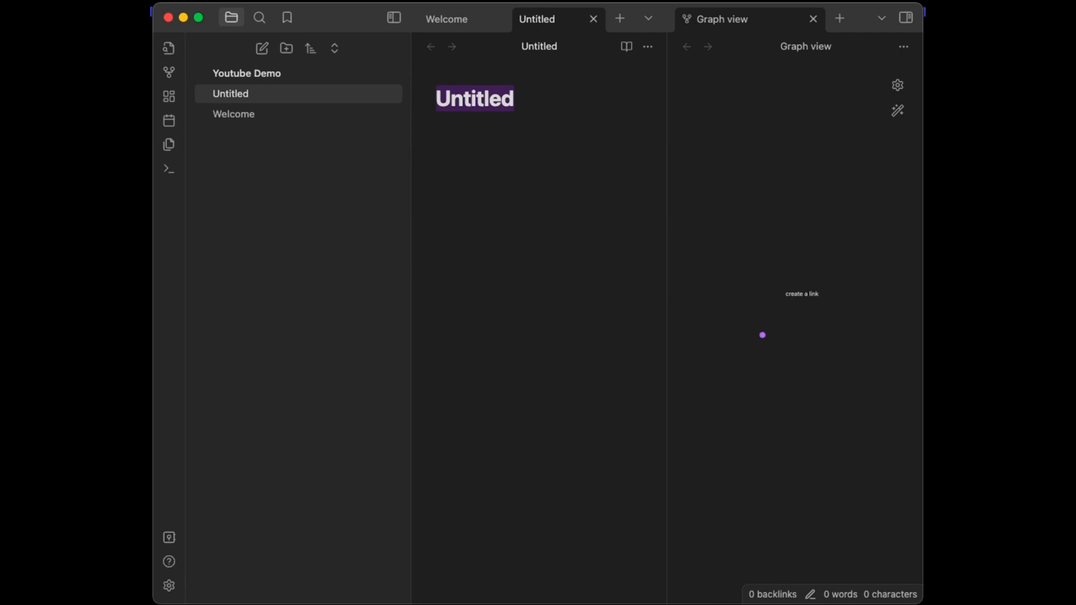
{"action": "left_click", "coordinate": [466, 98]}
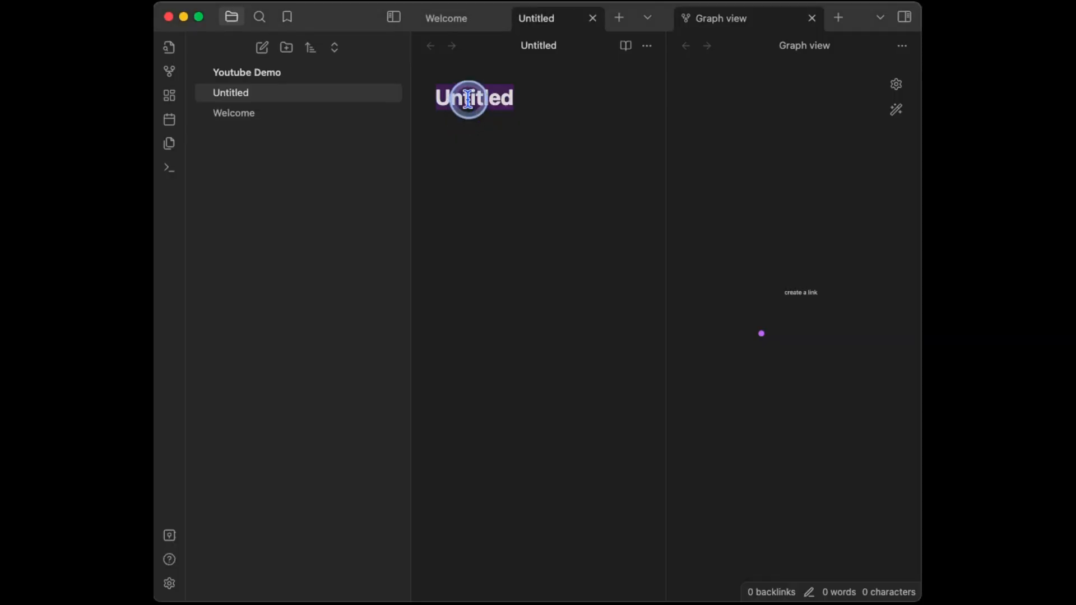
{"action": "type", "text": "First Note"}
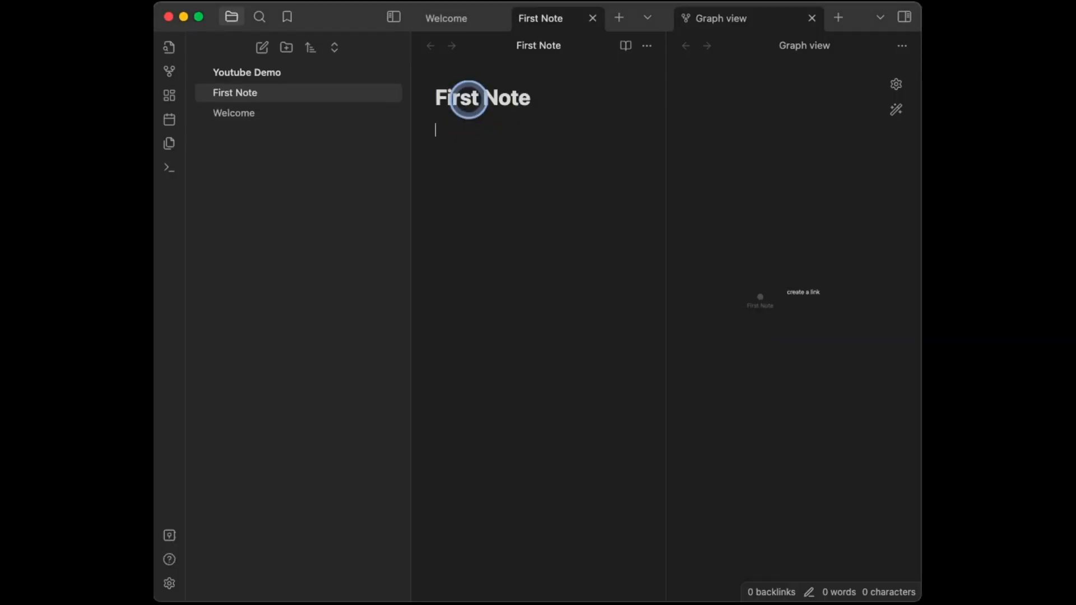
{"action": "type", "text": "Anything I want"}
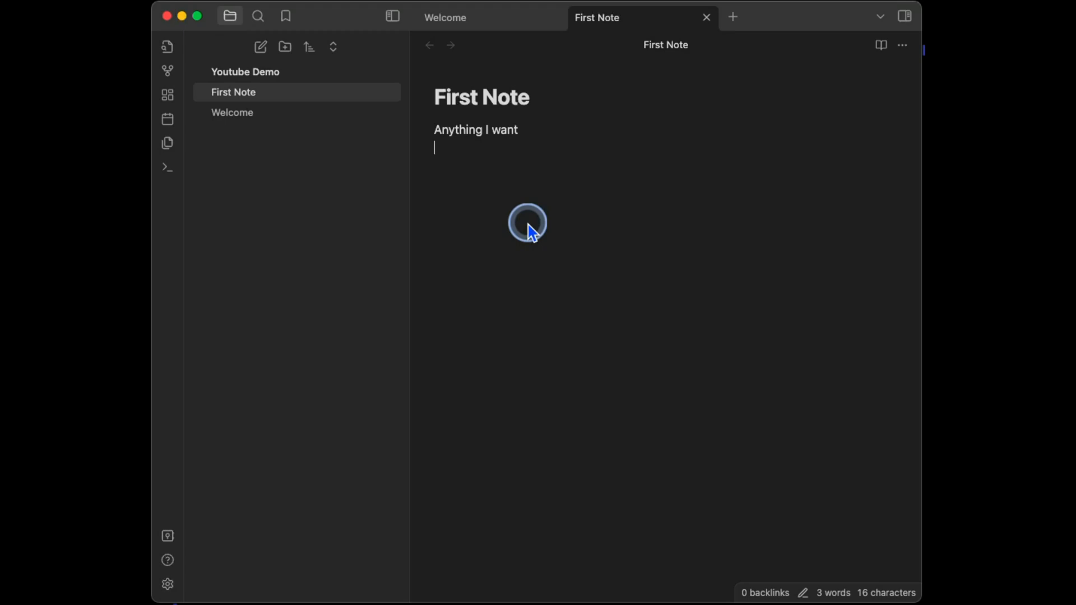
Step: Add headings '# h1' through '###### h6' on separate lines, then a plain 'paragraph' line
{"action": "type", "text": "#"}
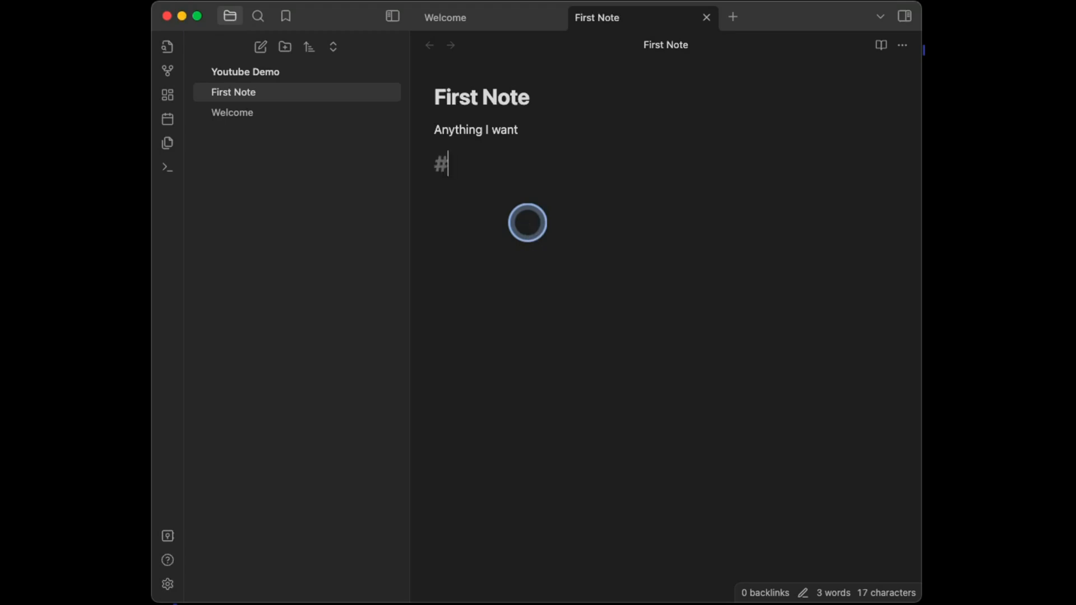
{"action": "type", "text": "h1"}
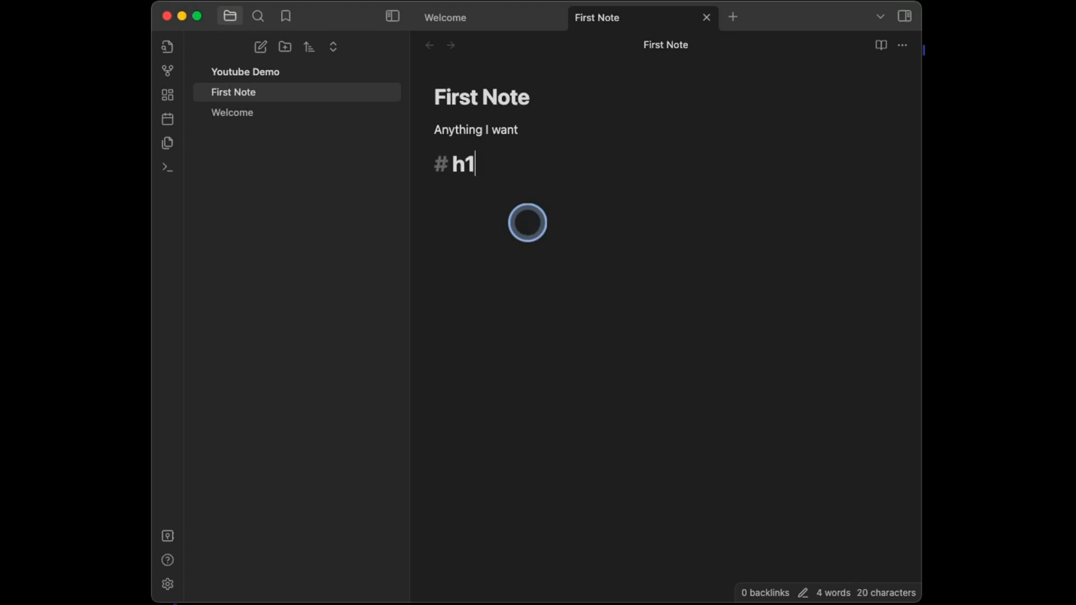
{"action": "key", "text": "enter"}
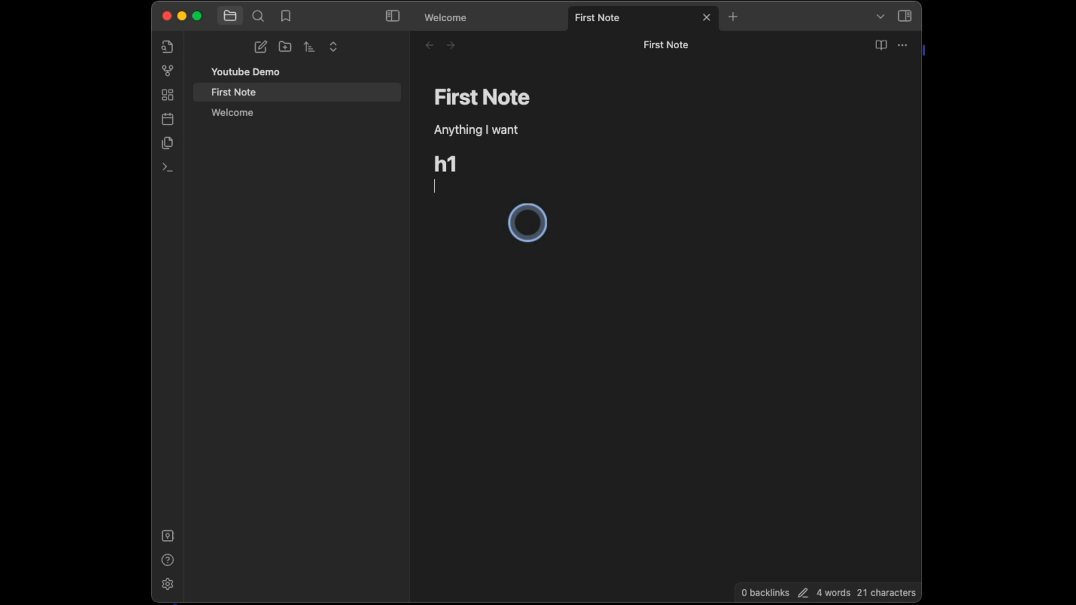
{"action": "type", "text": "## h2"}
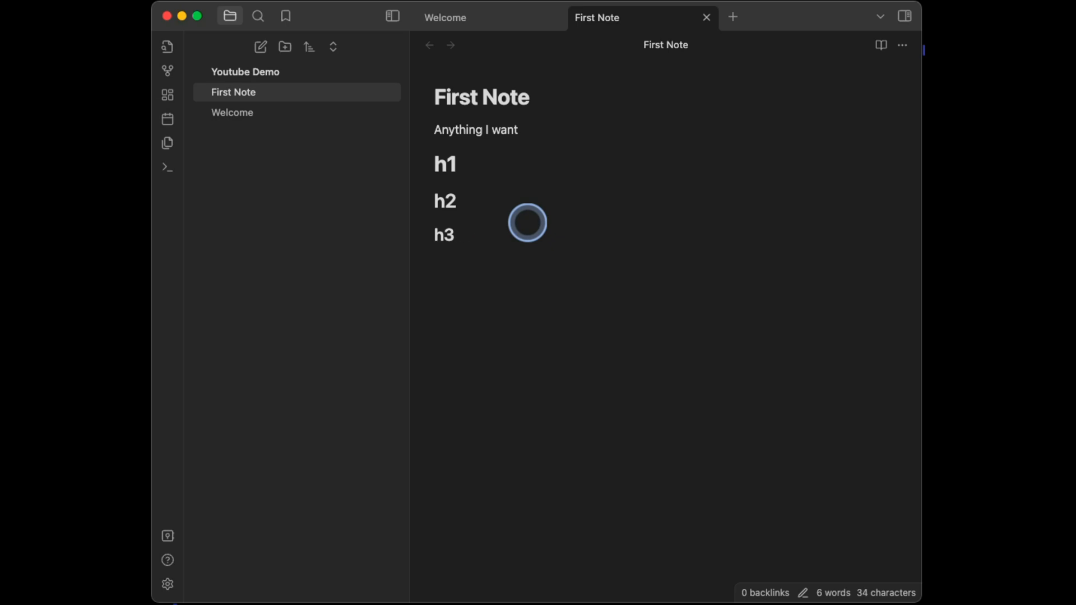
{"action": "type", "text": "#### h"}
{"action": "type", "text": "######"}
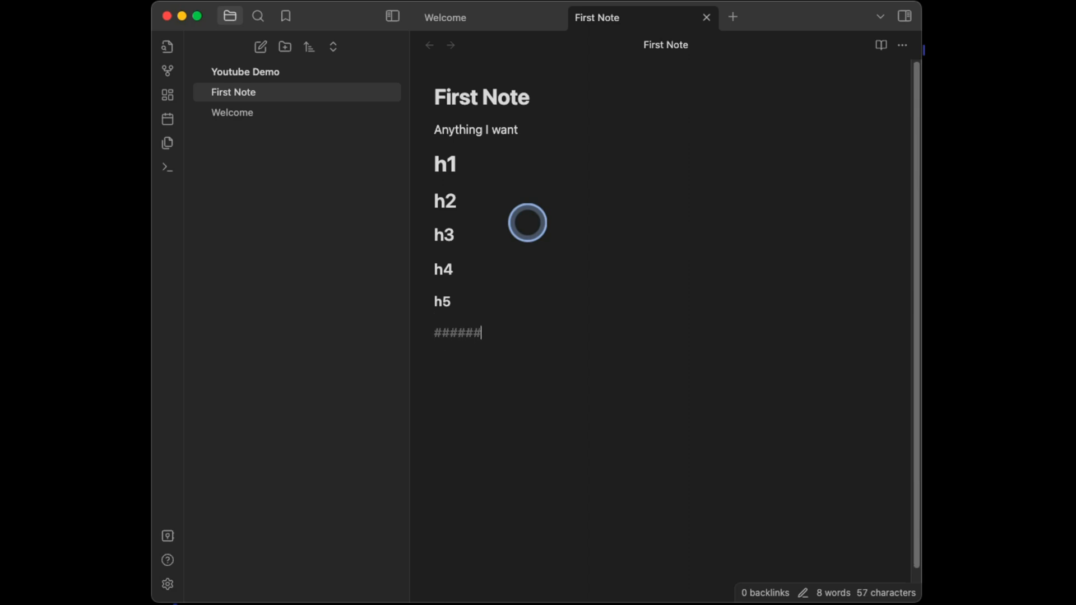
{"action": "type", "text": "h6"}
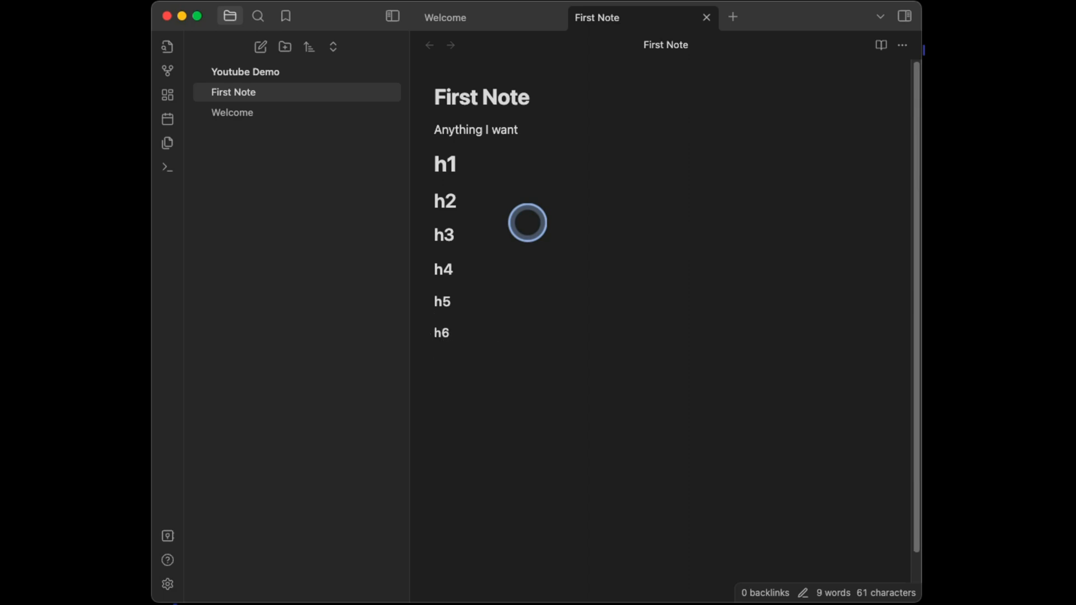
{"action": "type", "text": "parag"}
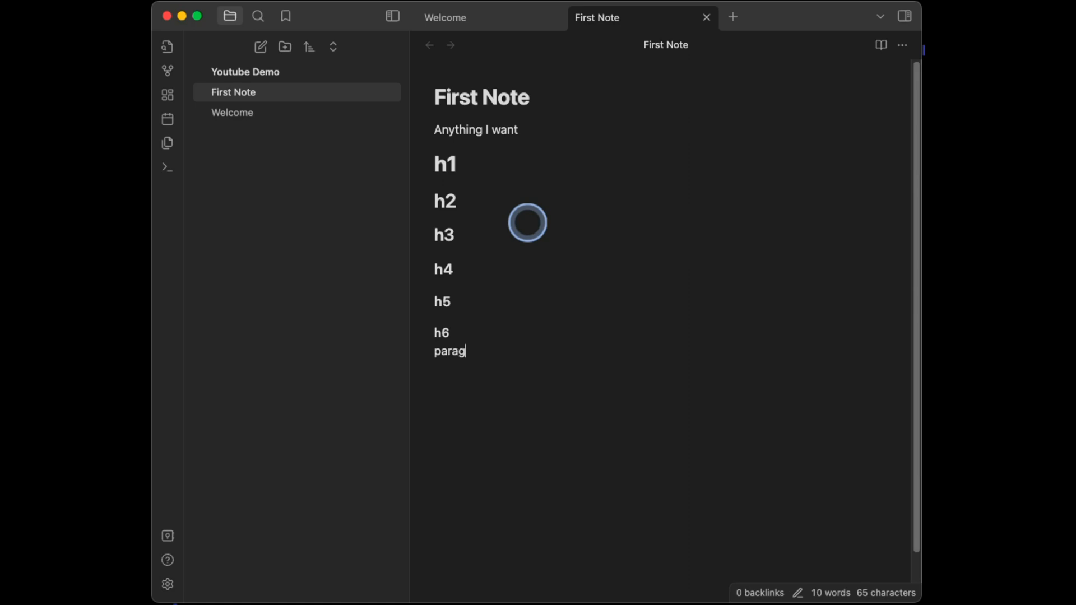
{"action": "type", "text": "raph"}
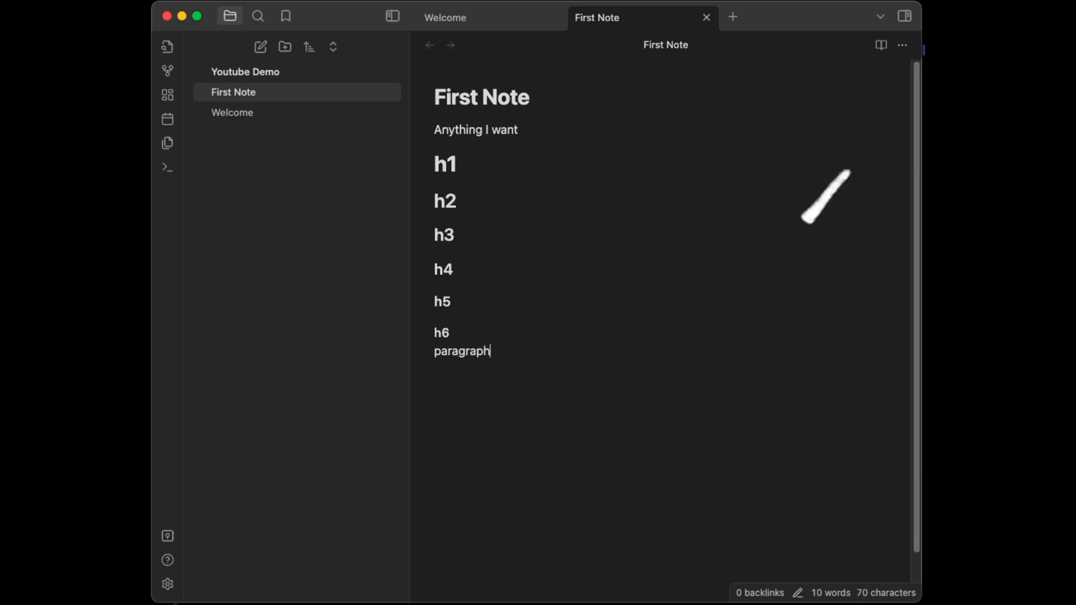
Step: Add a bold '**paragraph**' line and an italic '*paragraph*' line, then start a new note
{"action": "left_click", "coordinate": [441, 352]}
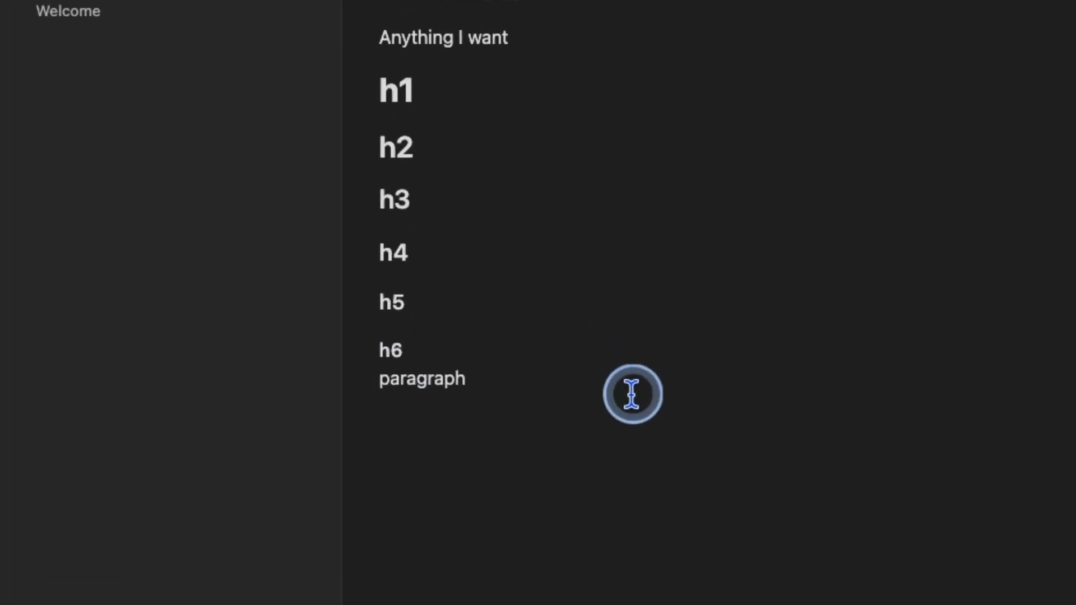
{"action": "type", "text": "**"}
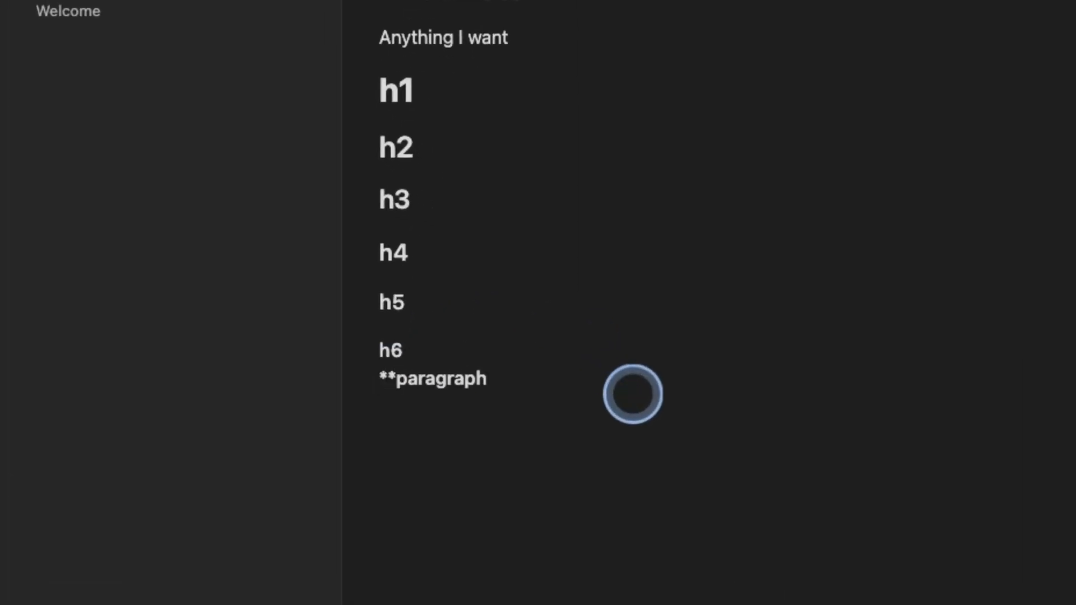
{"action": "type", "text": "**"}
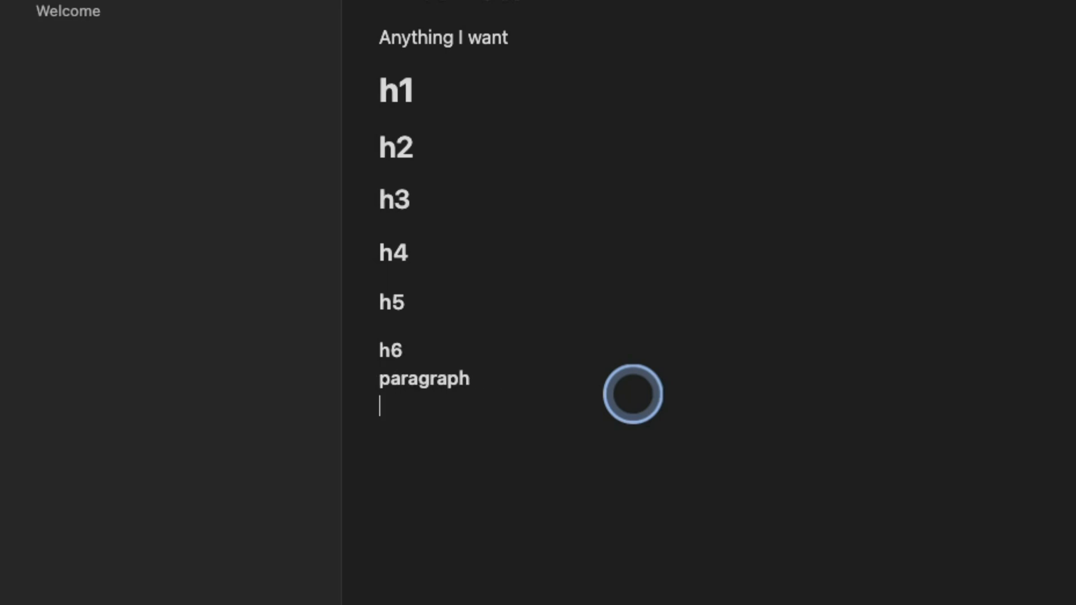
{"action": "type", "text": "paragraph"}
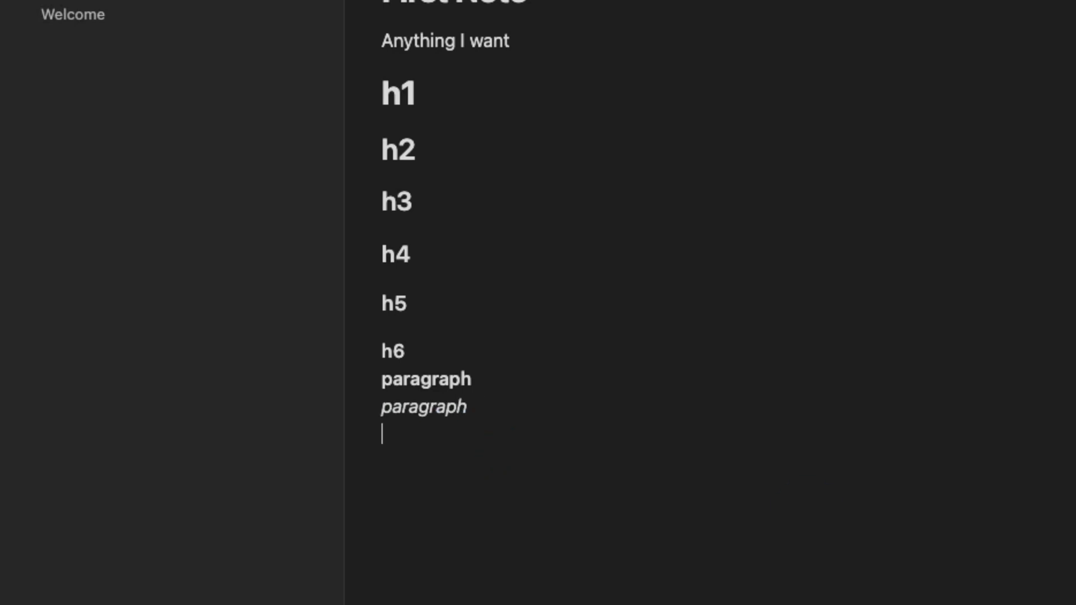
{"action": "left_click", "coordinate": [260, 47]}
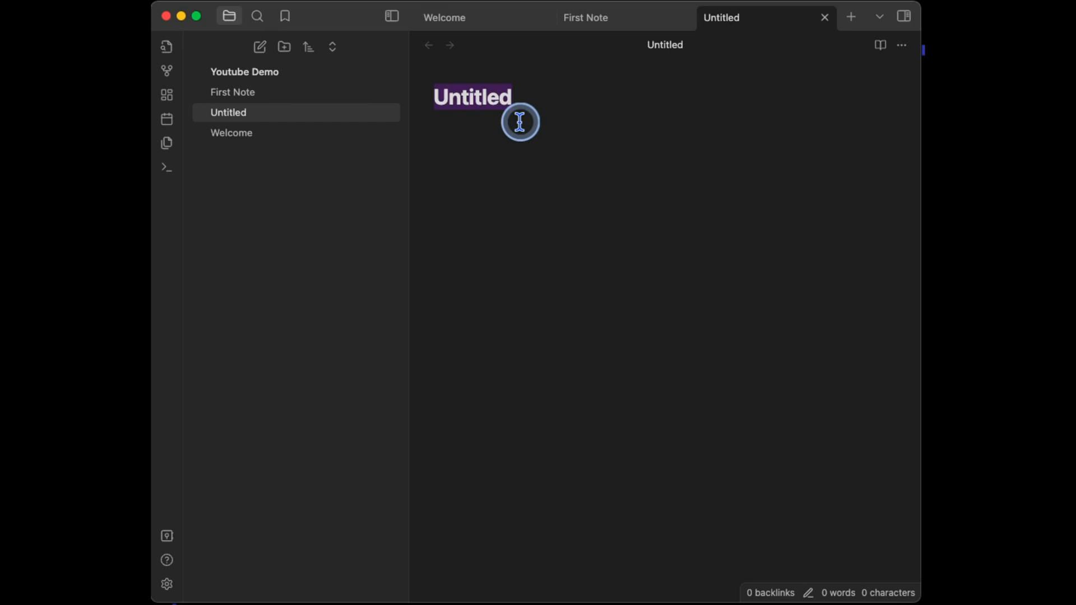
Step: Title the note 'Law of Supply and Demand' and write its definition of supply and demand as price factors
{"action": "type", "text": "Law of Supply and D"}
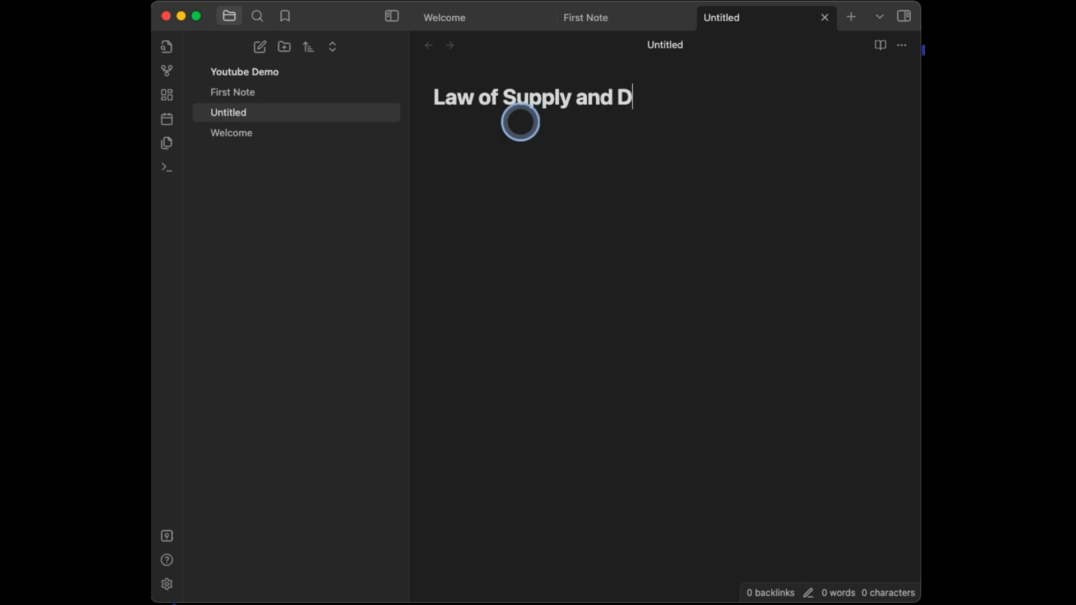
{"action": "type", "text": "emand"}
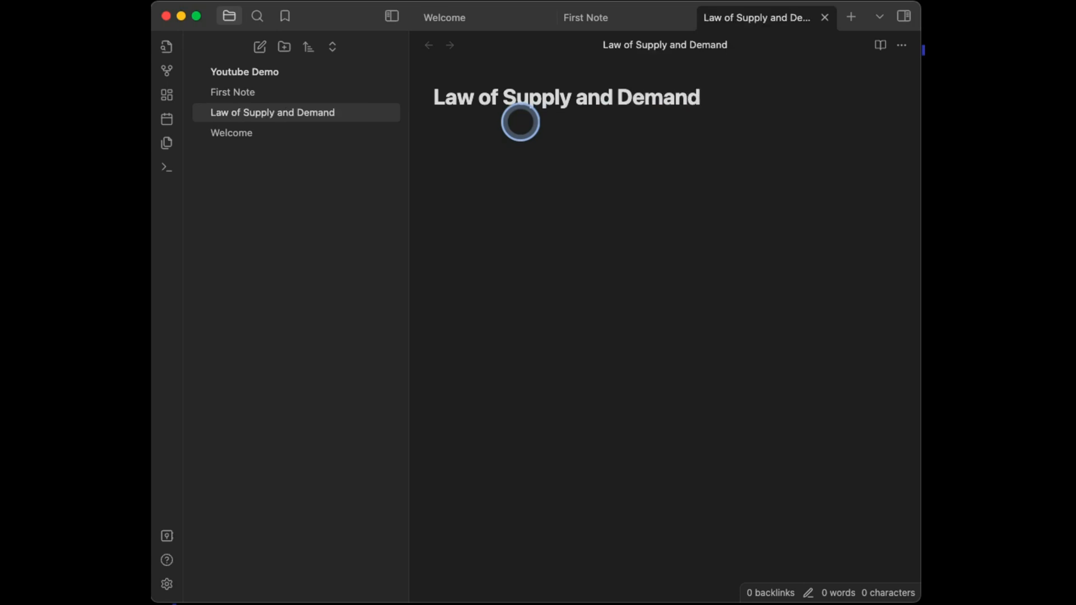
{"action": "type", "text": "the amount of a commodity, product, or service available and the desire of buyers for it, considered as factors regulating its price: by the law of supply and demand the cost of healthcare will plummet."}
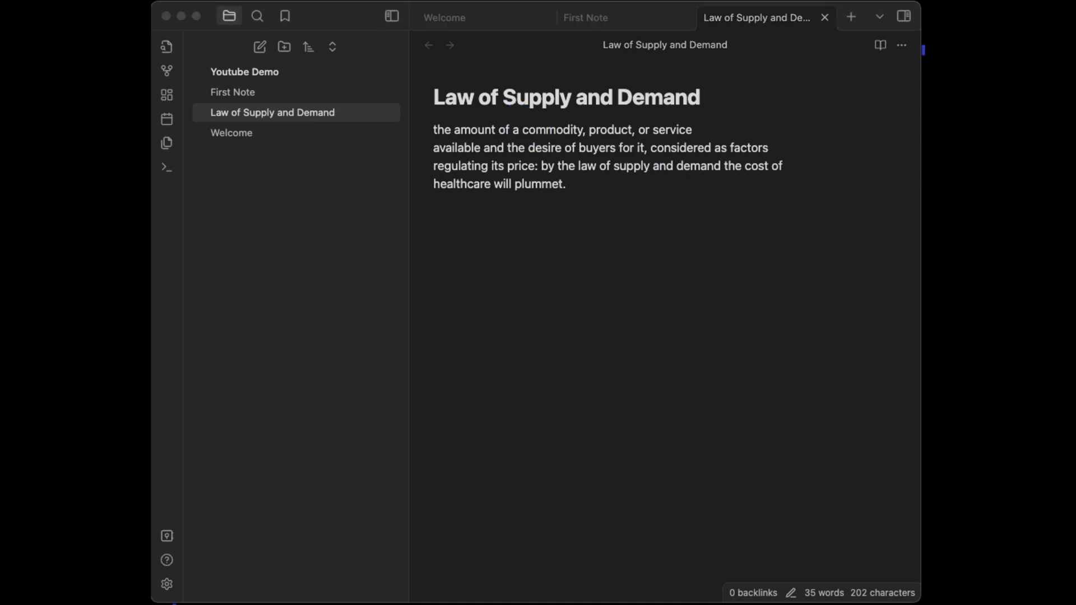
{"action": "left_click", "coordinate": [544, 302]}
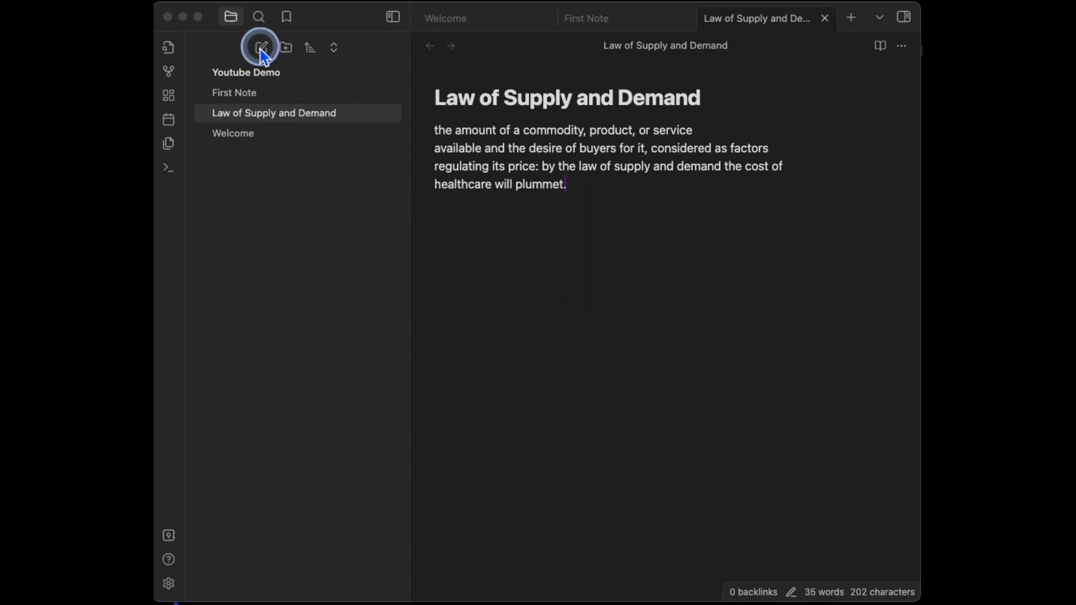
Step: Create 'The Basics of Economics' note beginning 'the core economic principle is the'
{"action": "left_click", "coordinate": [262, 47]}
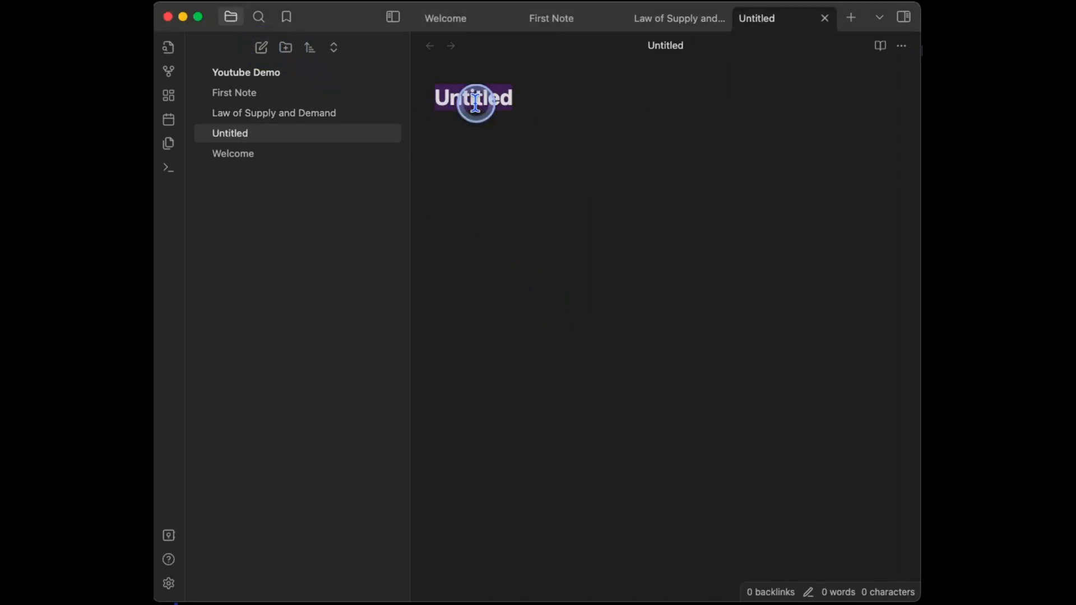
{"action": "type", "text": "The Basics of Economics"}
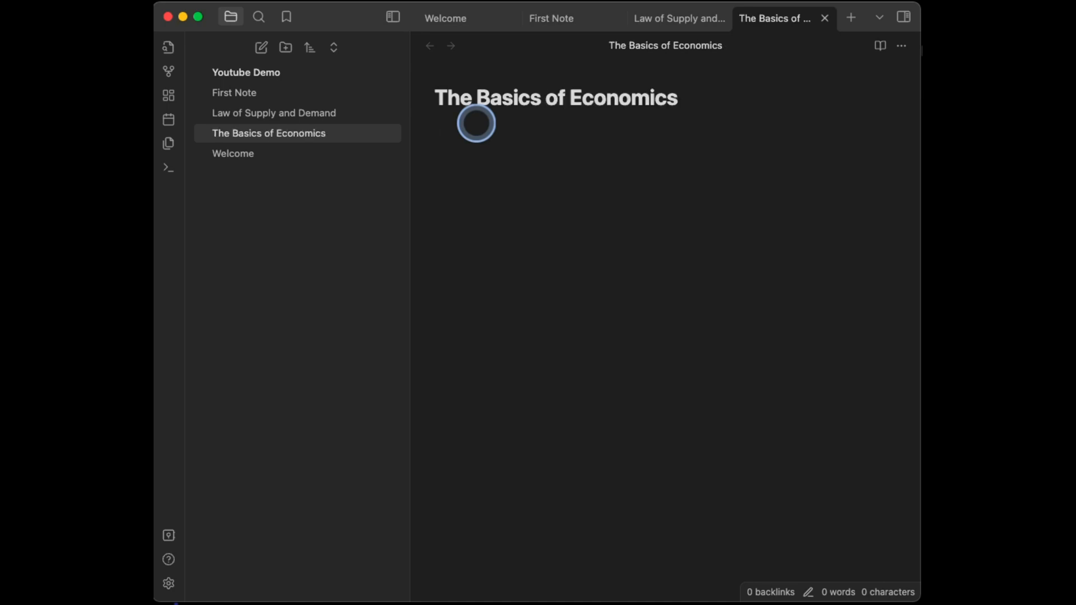
{"action": "type", "text": "the core"}
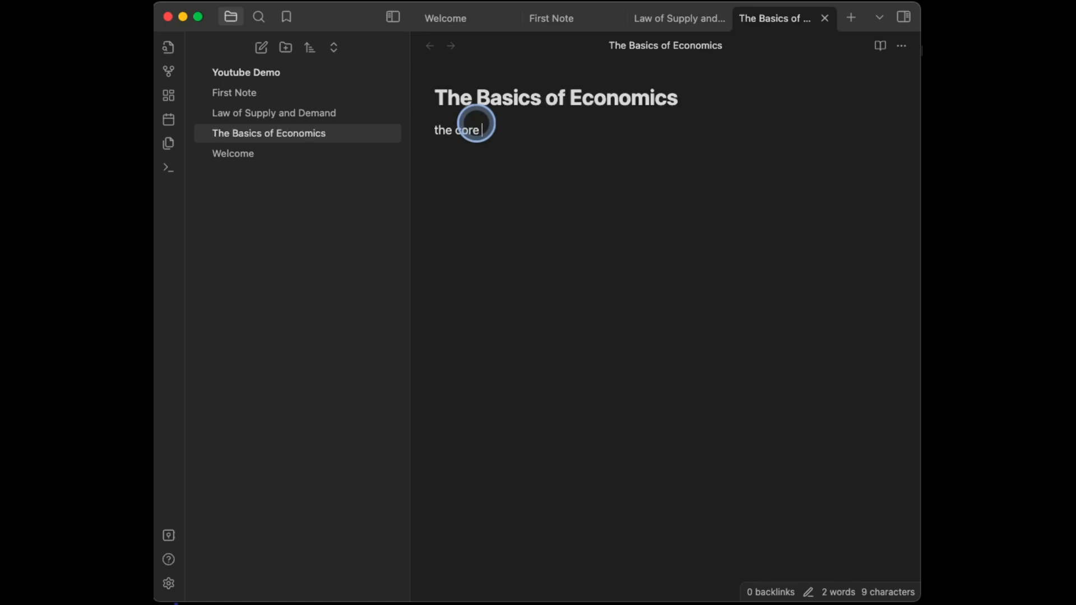
{"action": "type", "text": "economic principle"}
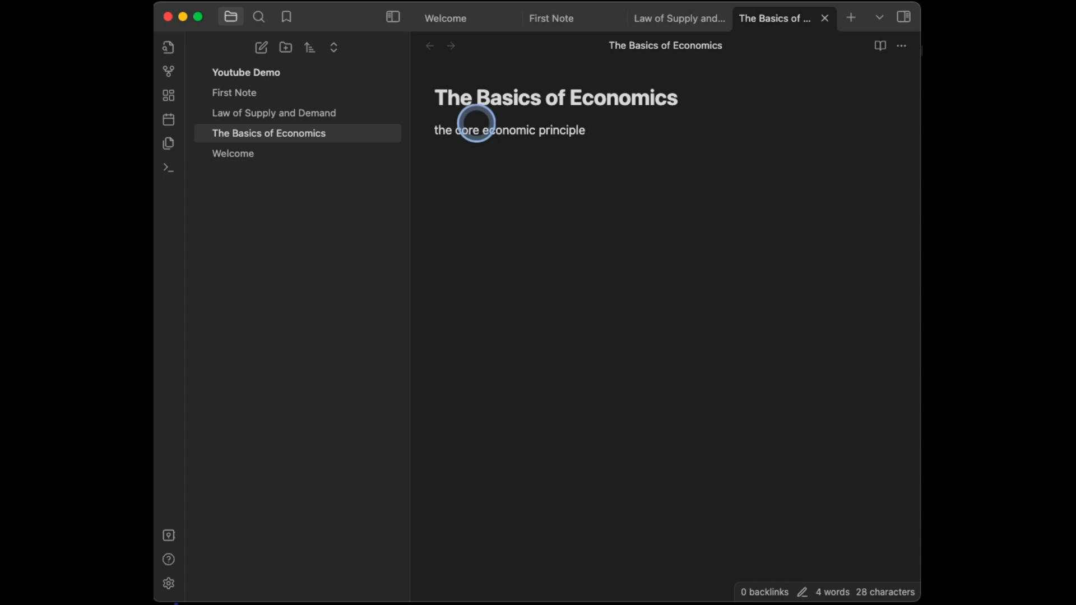
{"action": "type", "text": "is the"}
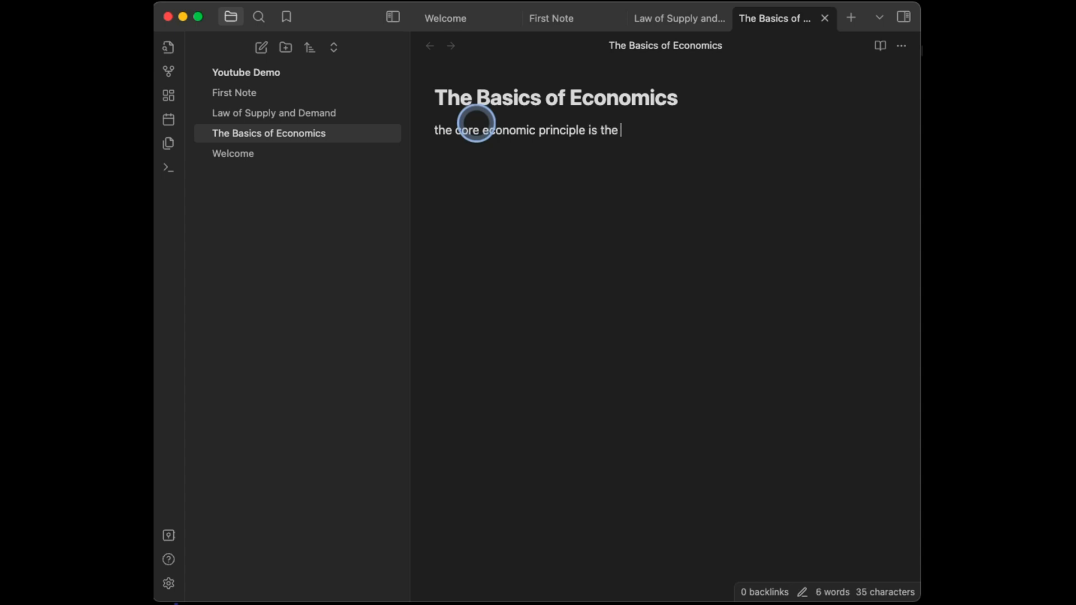
Step: Insert a [[Law of Supply and Demand]] link via autocomplete and follow it to that note
{"action": "type", "text": "[["}
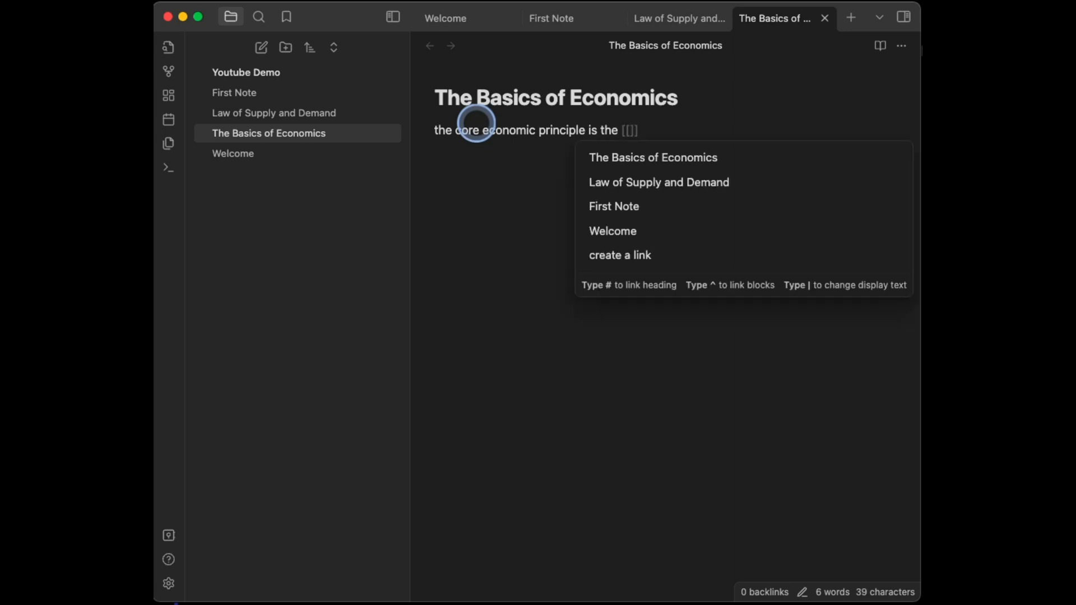
{"action": "type", "text": "|"}
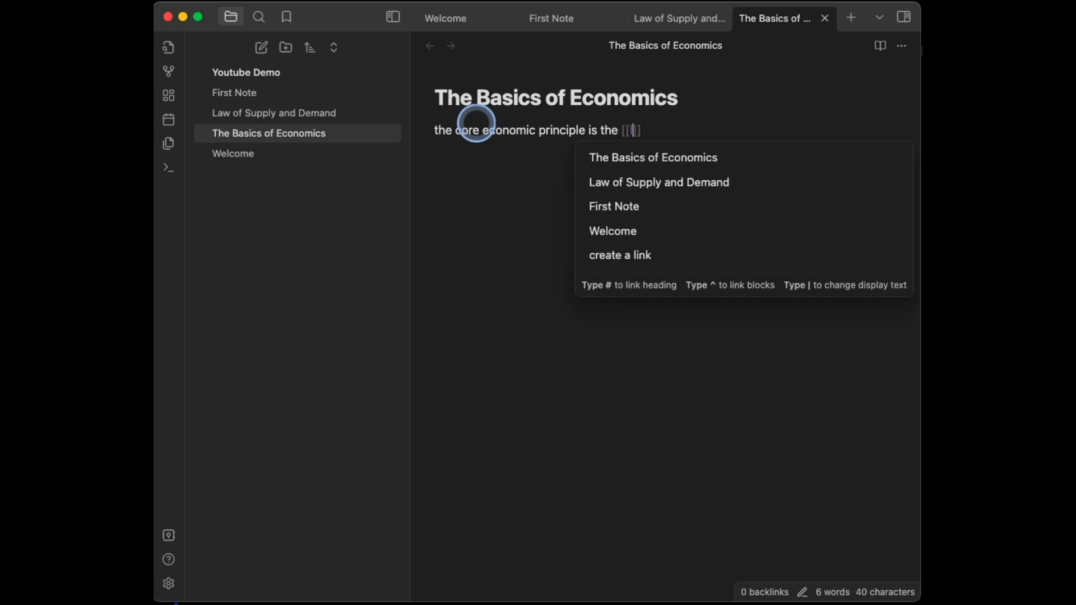
{"action": "type", "text": "la"}
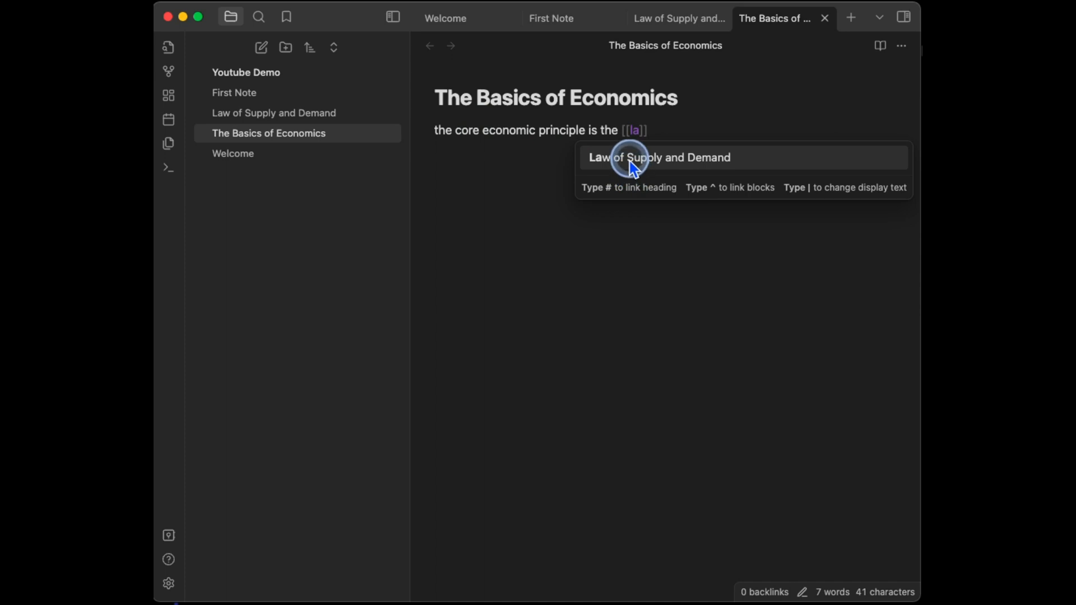
{"action": "left_click", "coordinate": [633, 156]}
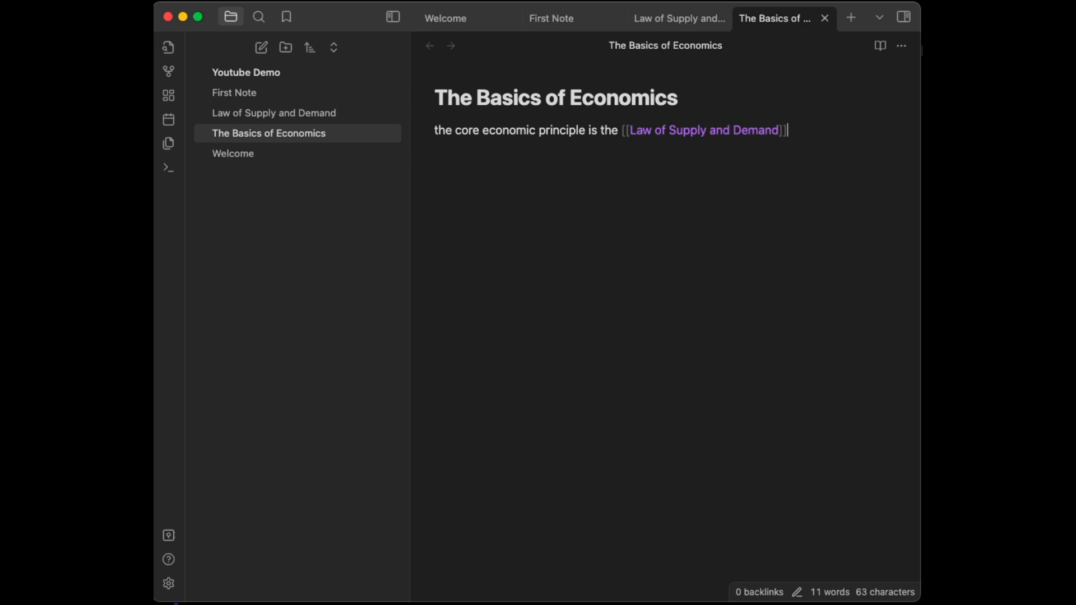
{"action": "left_click", "coordinate": [636, 234]}
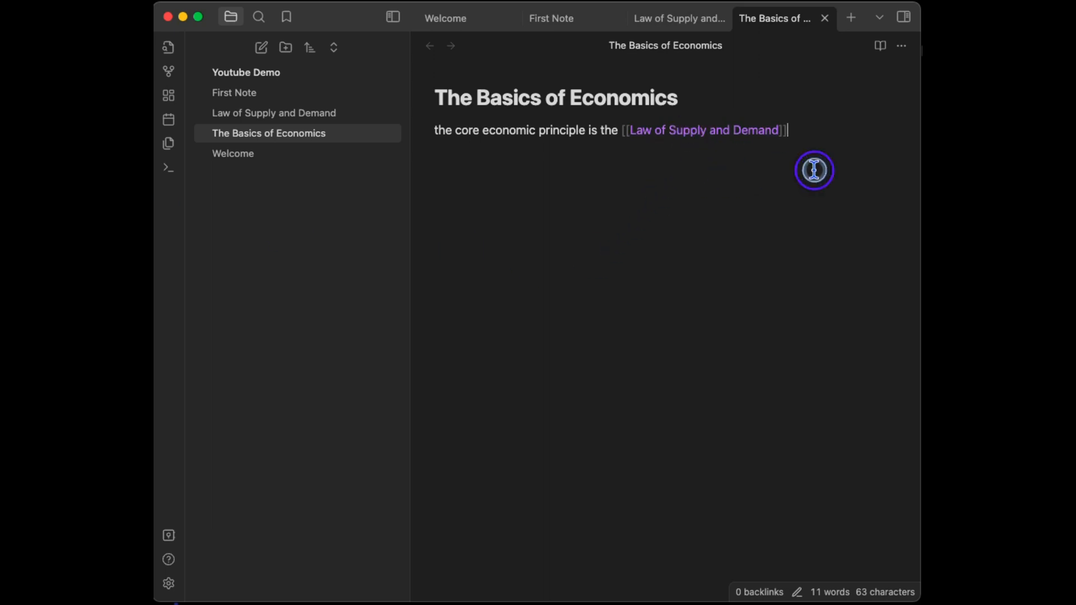
{"action": "left_click", "coordinate": [704, 131]}
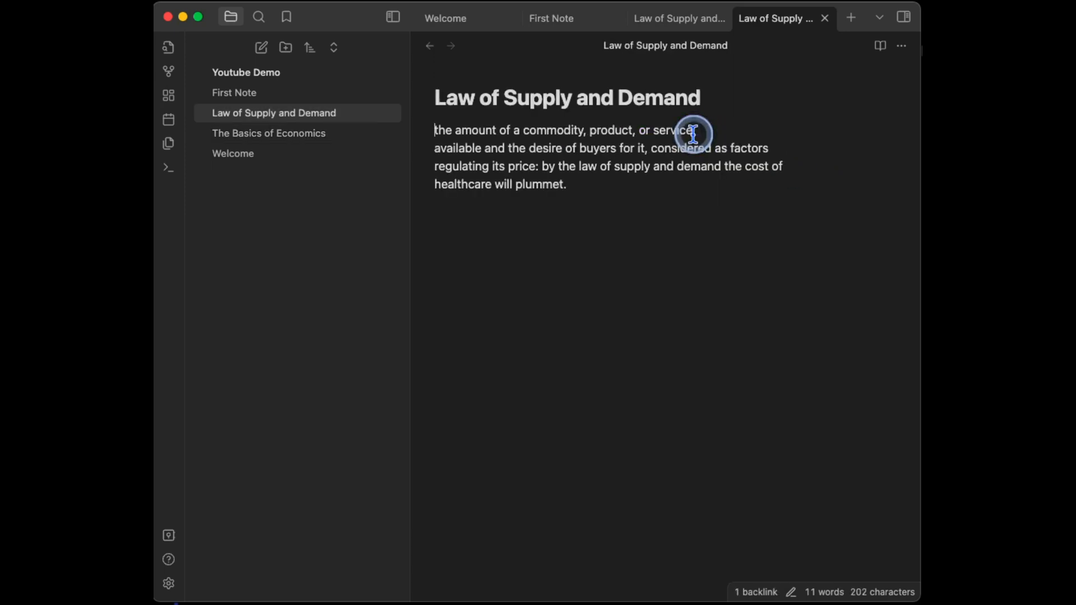